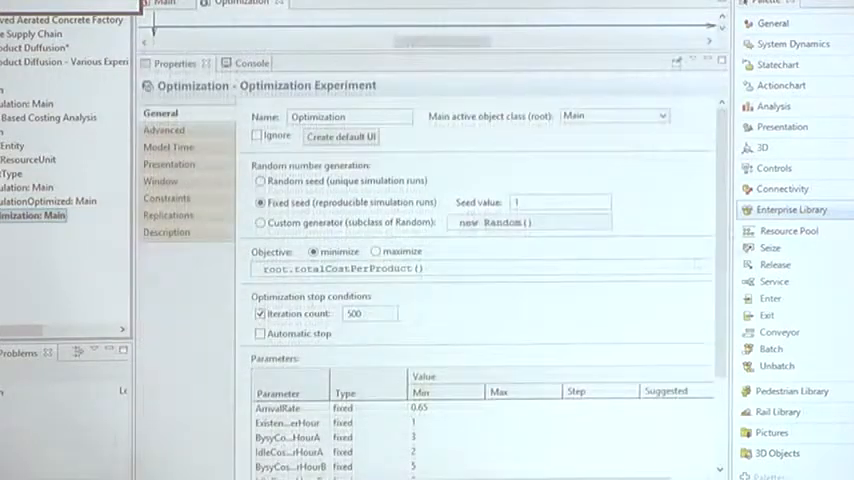
{"action": "scroll", "scroll_direction": "down", "scroll_amount": 3}
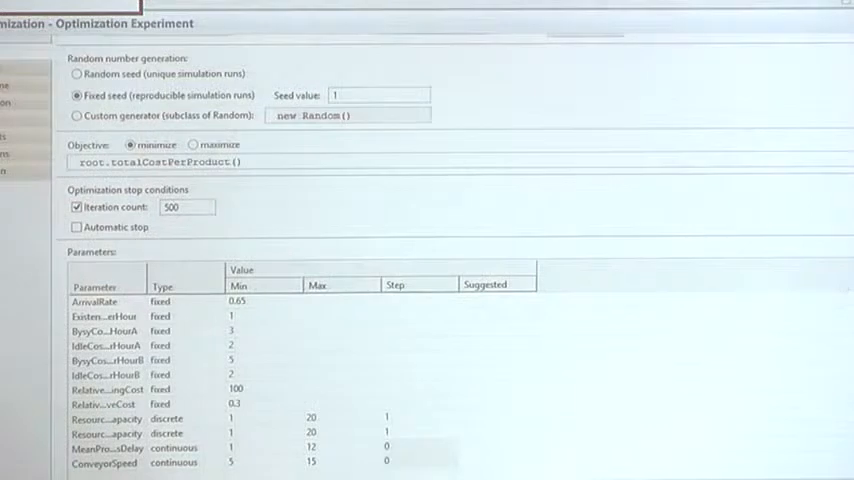
{"action": "mouse_move", "coordinate": [313, 337]}
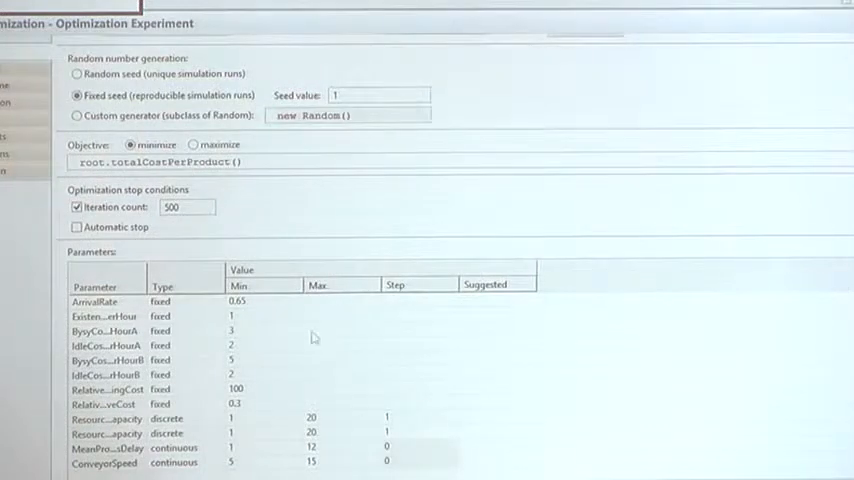
{"action": "triple_click", "coordinate": [150, 162]}
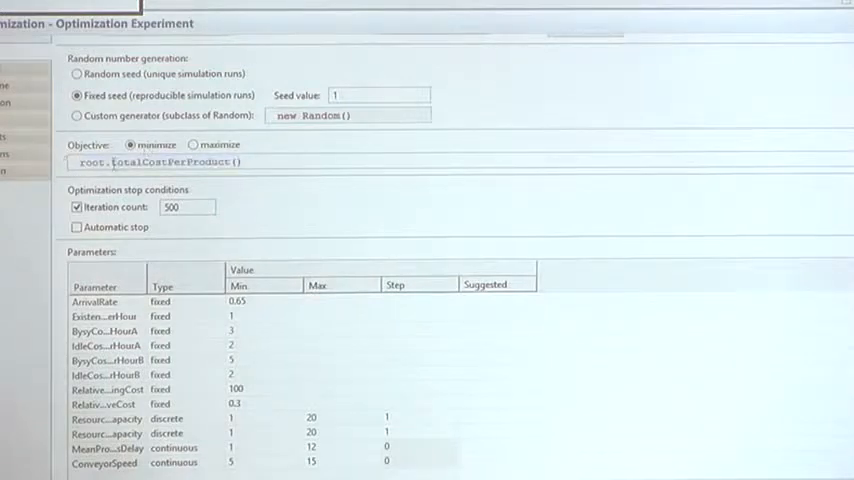
{"action": "double_click", "coordinate": [160, 162]}
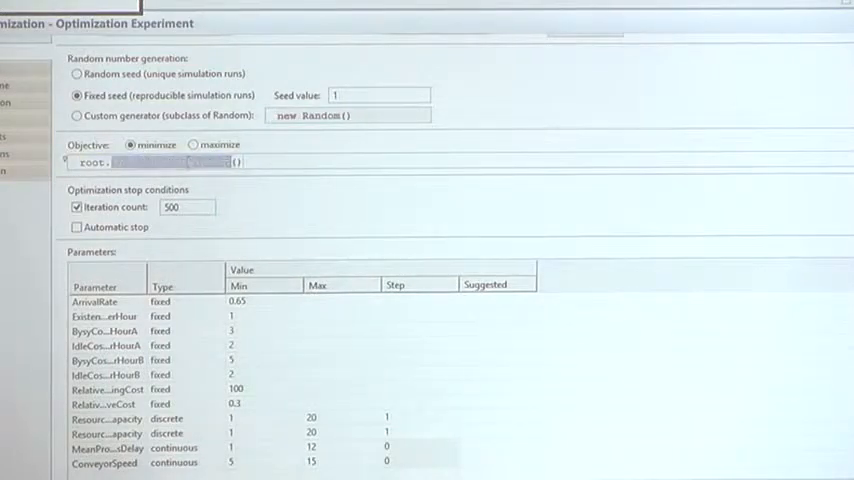